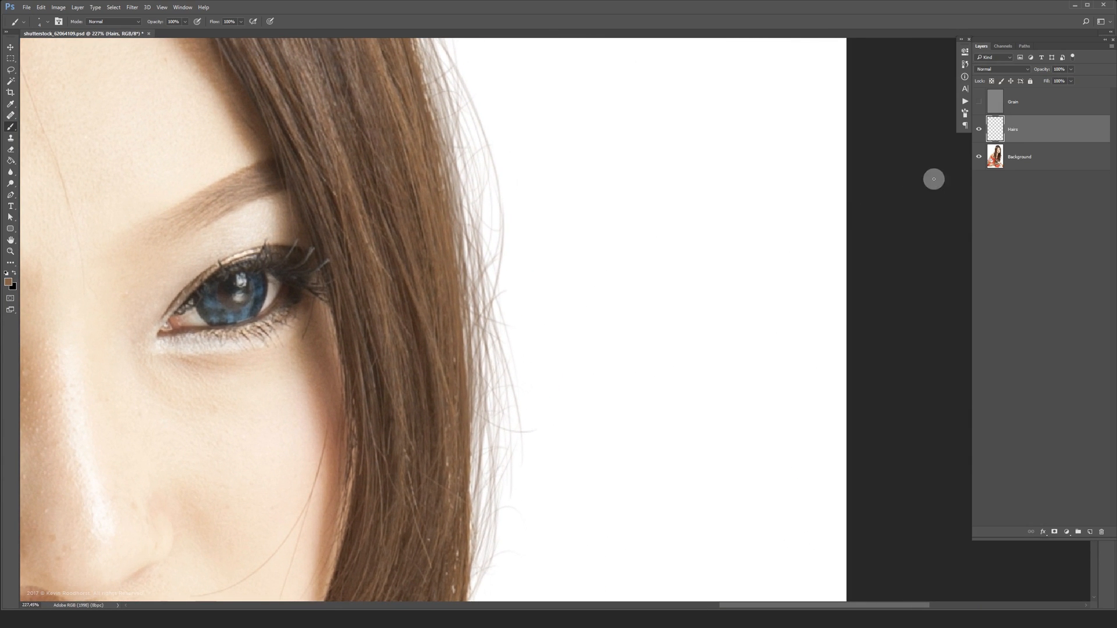
Step: Toggle the painted hair strands on and off to compare, then review the brush's size pressure settings
click(978, 133)
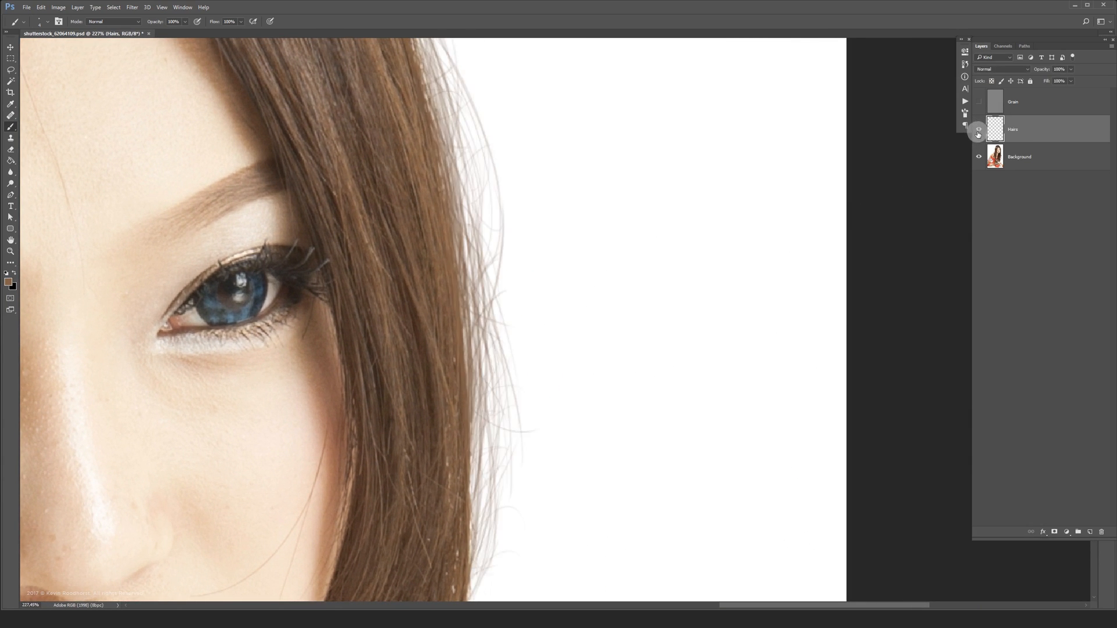
click(978, 133)
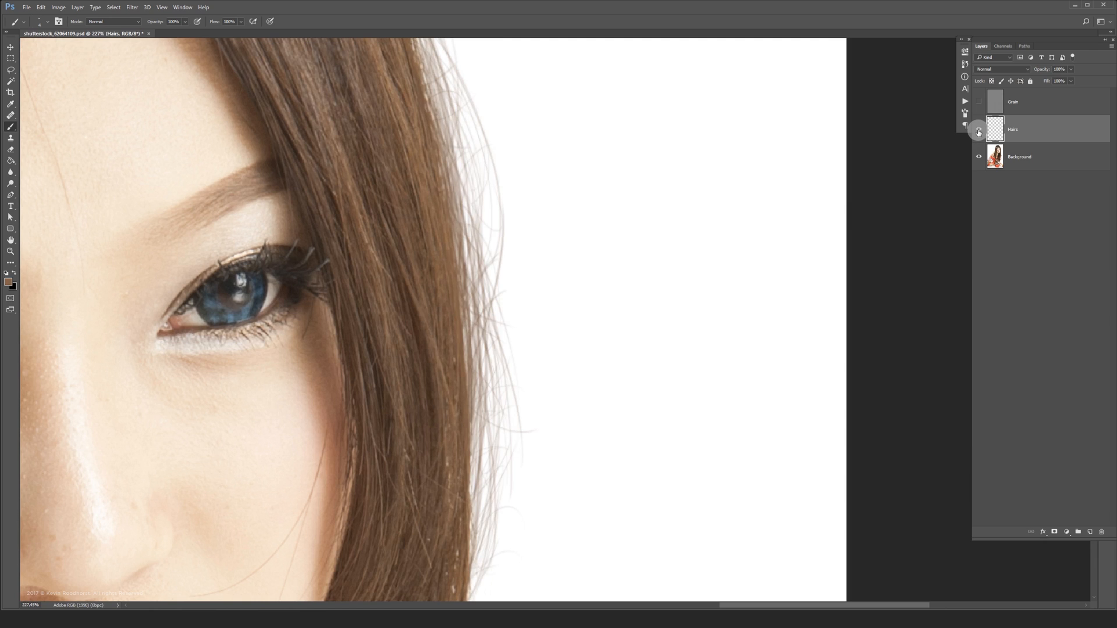
click(978, 129)
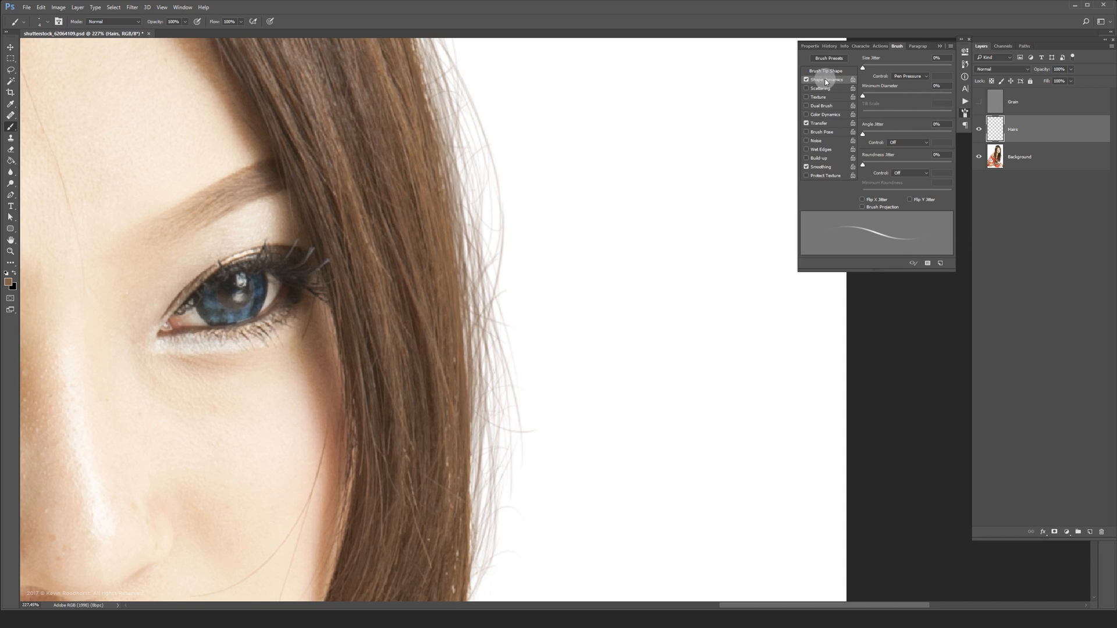
click(807, 123)
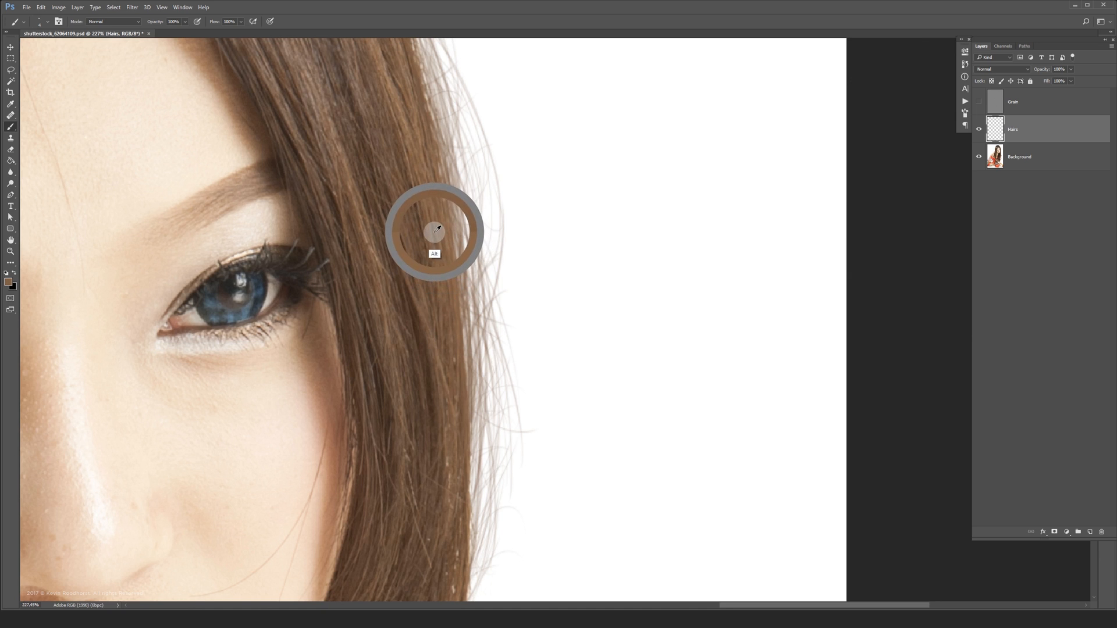
mouse_move(425, 307)
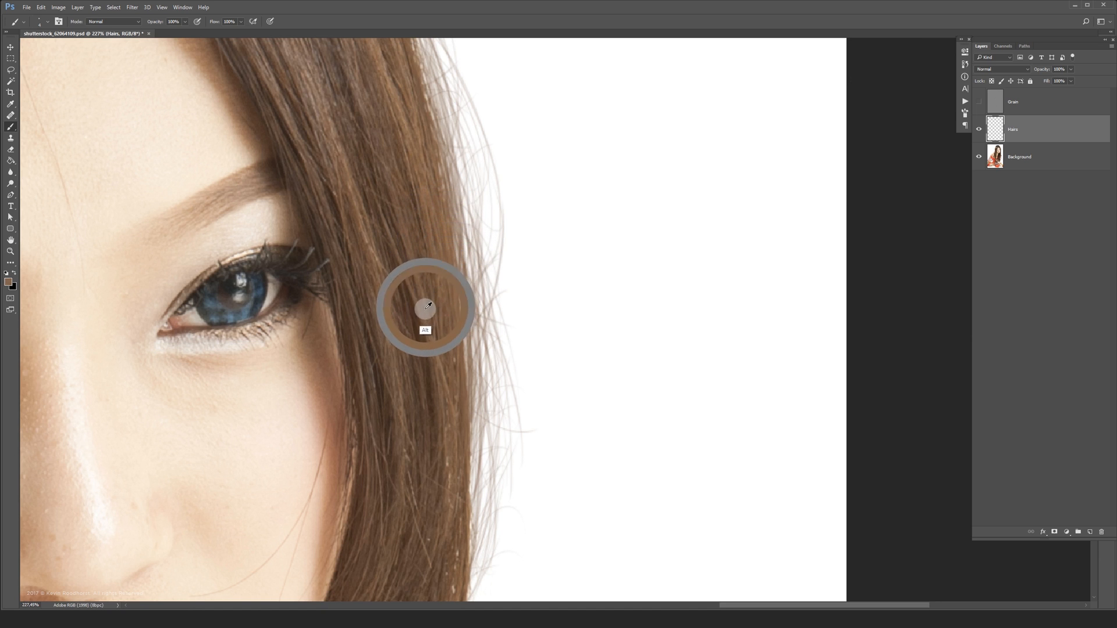
mouse_move(453, 294)
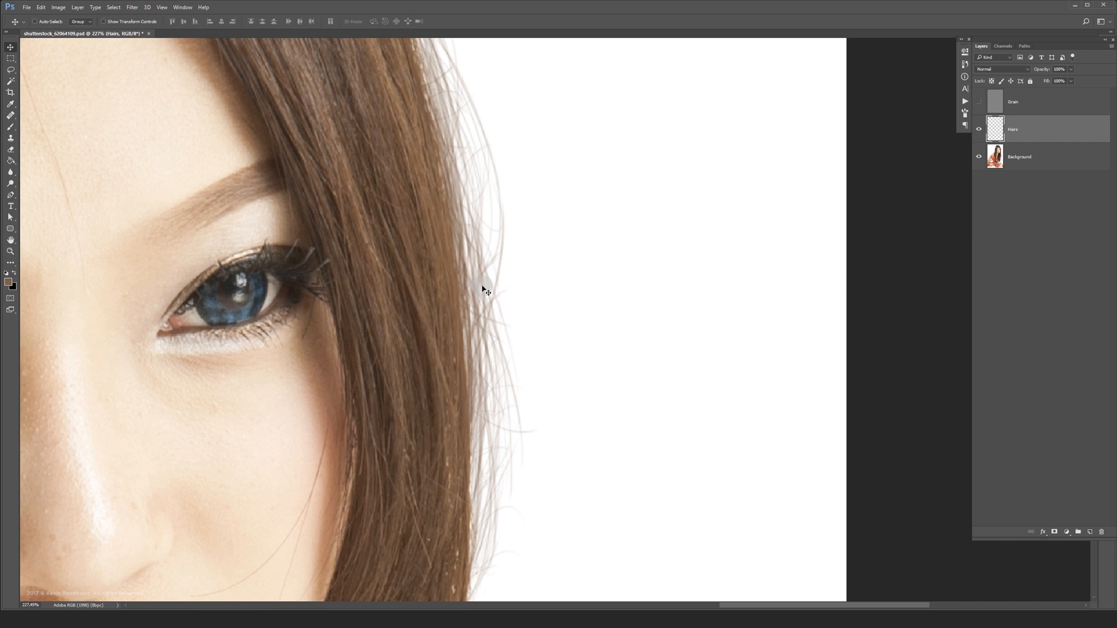
mouse_move(730, 237)
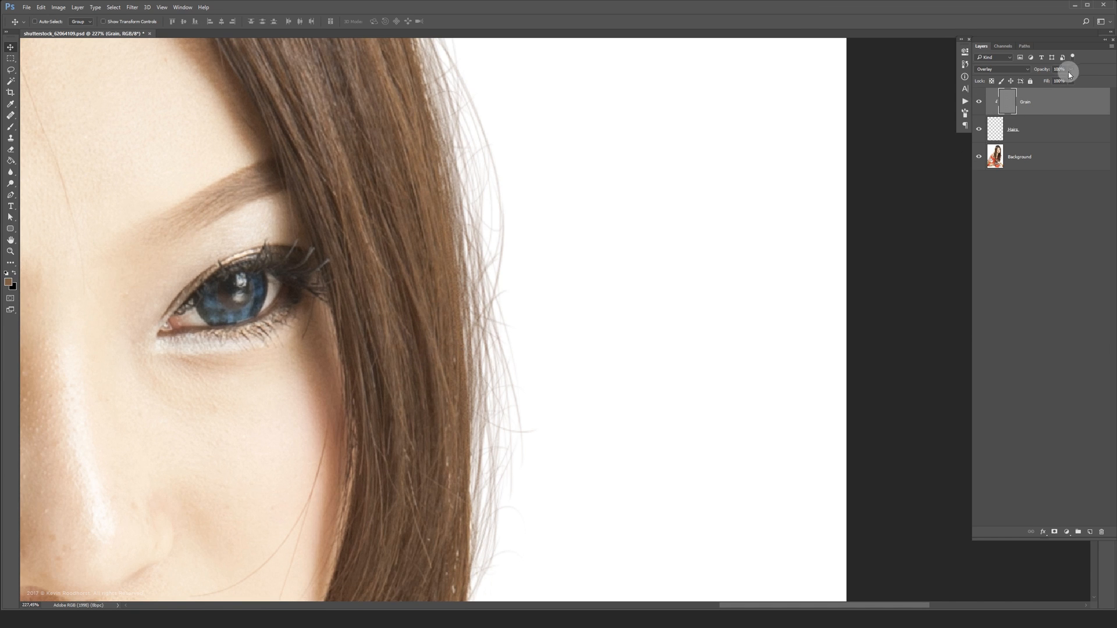
Step: Adjust the Grain overlay's strength and toggle it to compare the texture
drag(1069, 73, 1057, 83)
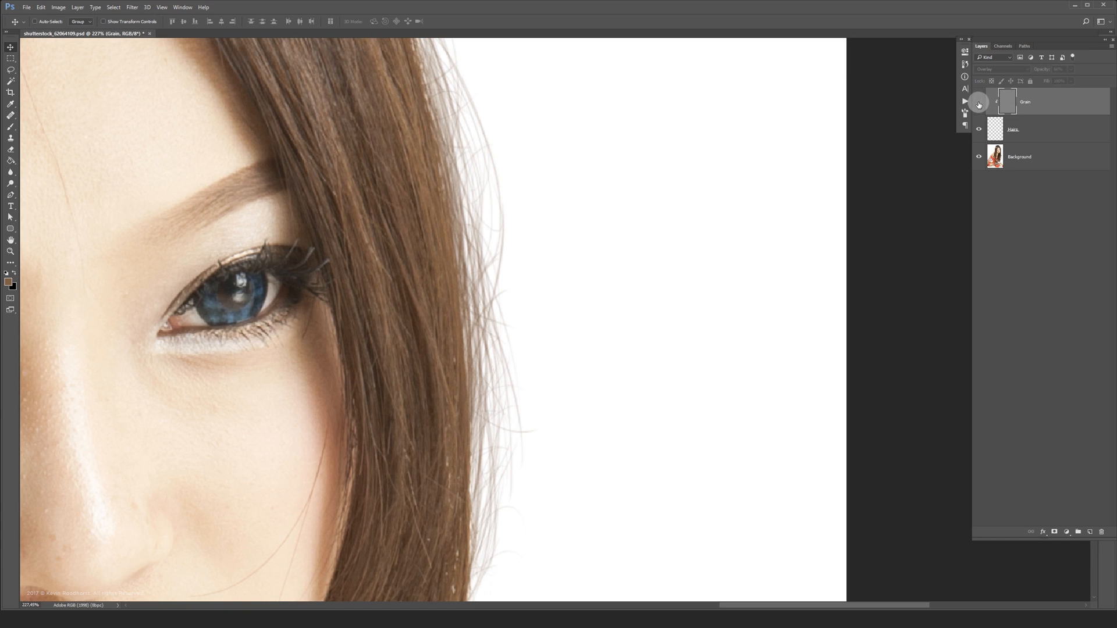
click(1019, 130)
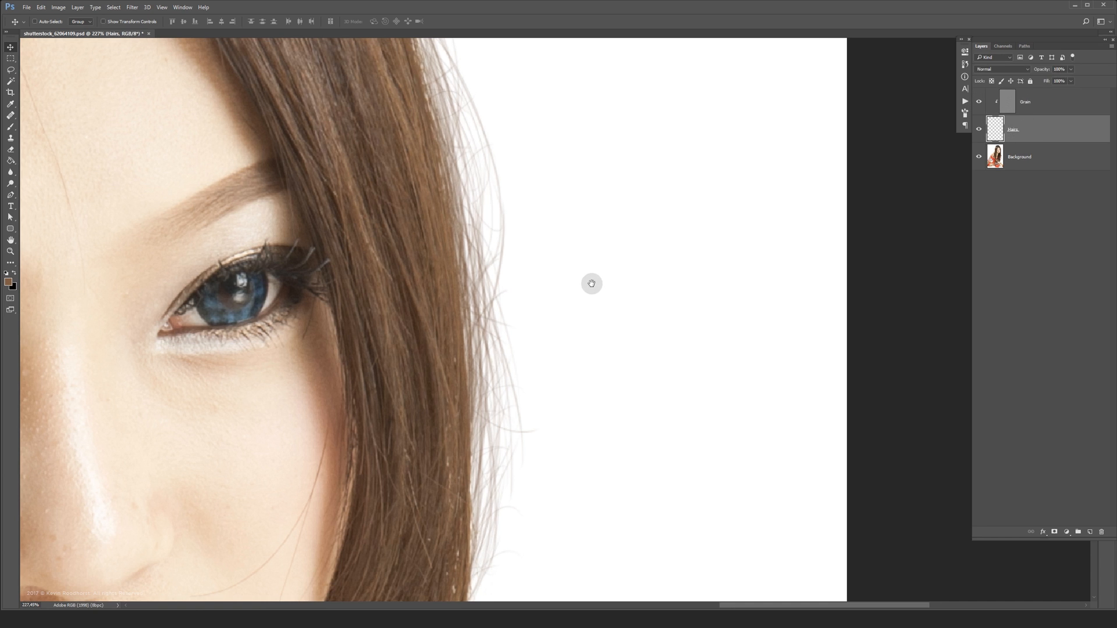
Step: Apply a Maximum filter with a 0.4 px radius to the Hairs layer
click(130, 7)
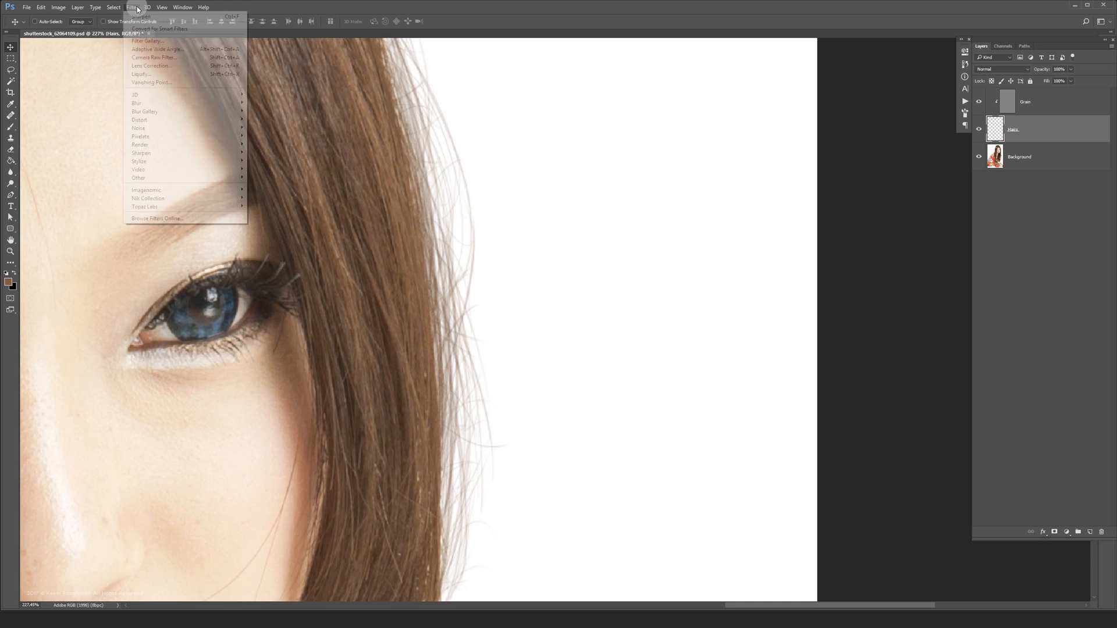
mouse_move(138, 177)
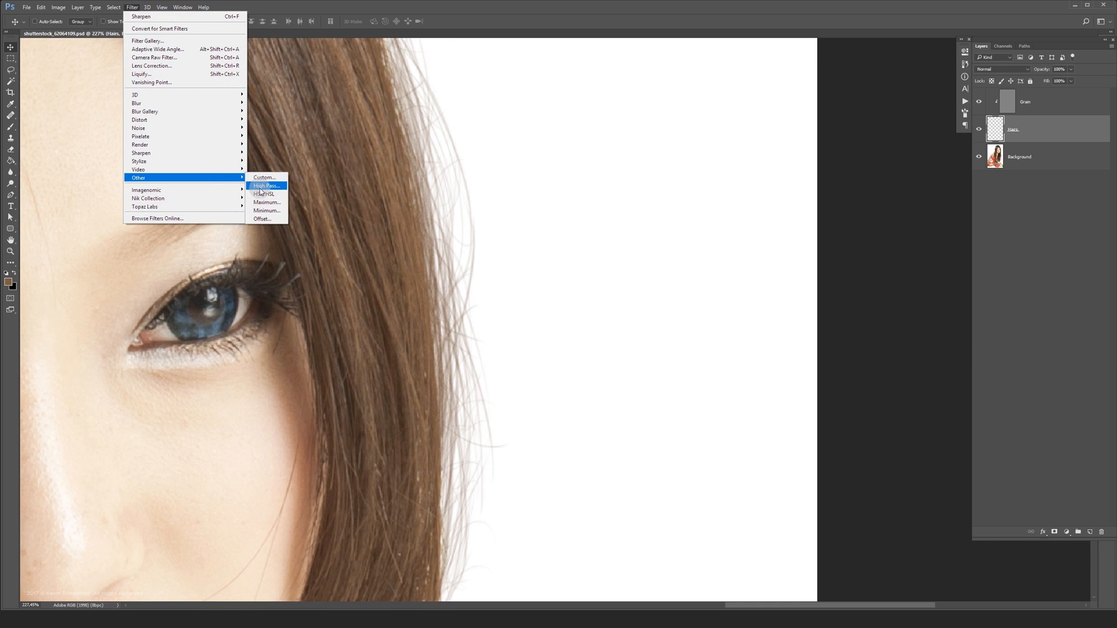
click(266, 202)
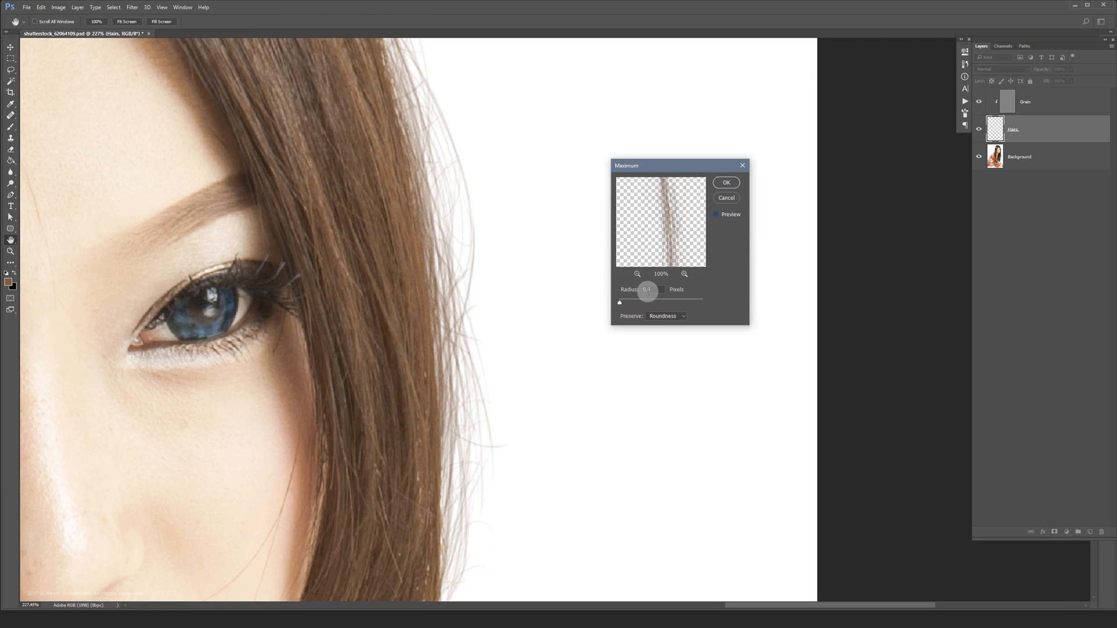
click(716, 214)
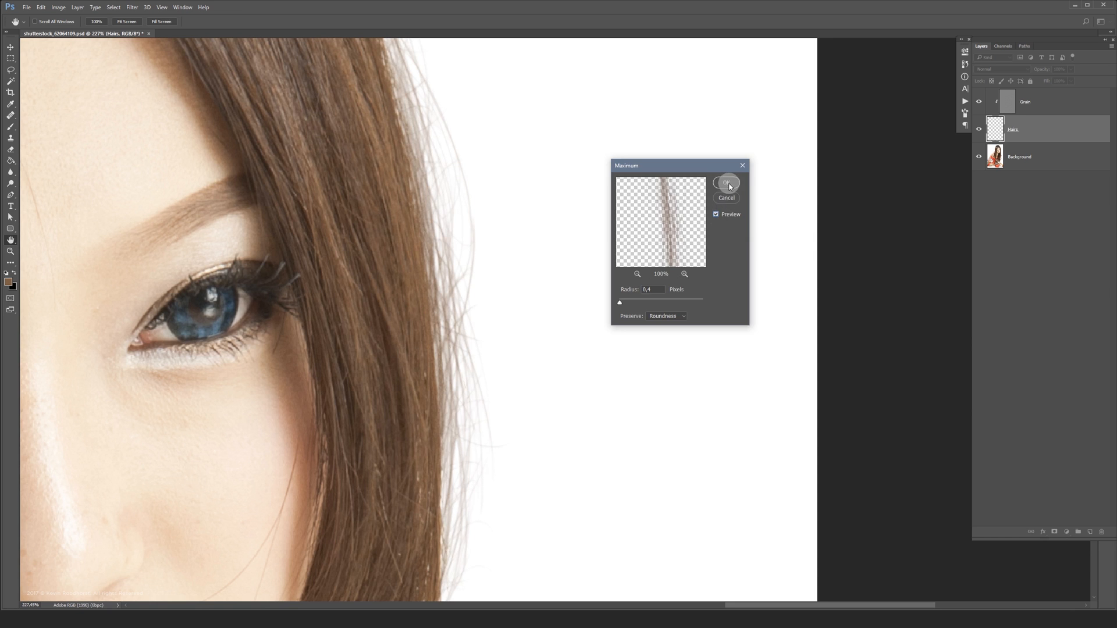
click(726, 182)
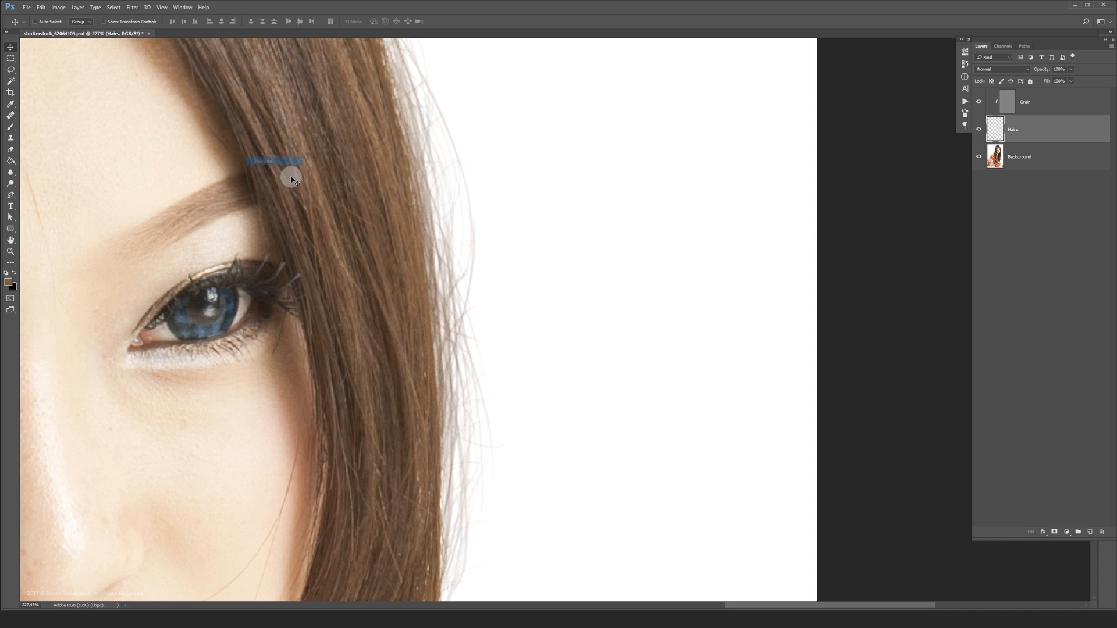
Step: Toggle the hair strands and Grain overlay visibility to check the sharpened strands
click(979, 129)
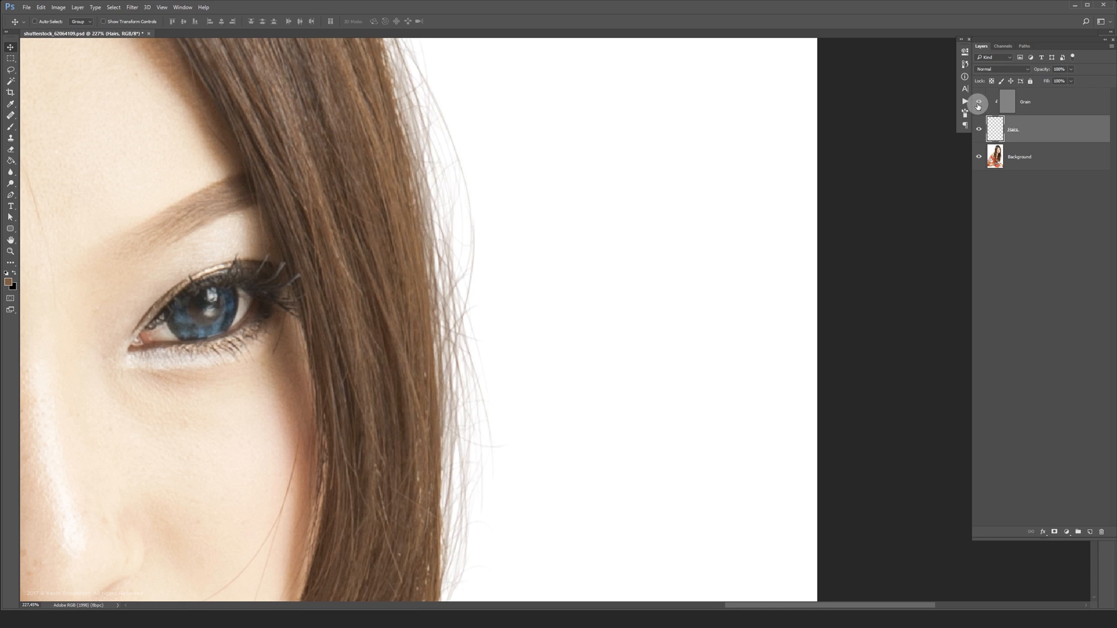
click(978, 101)
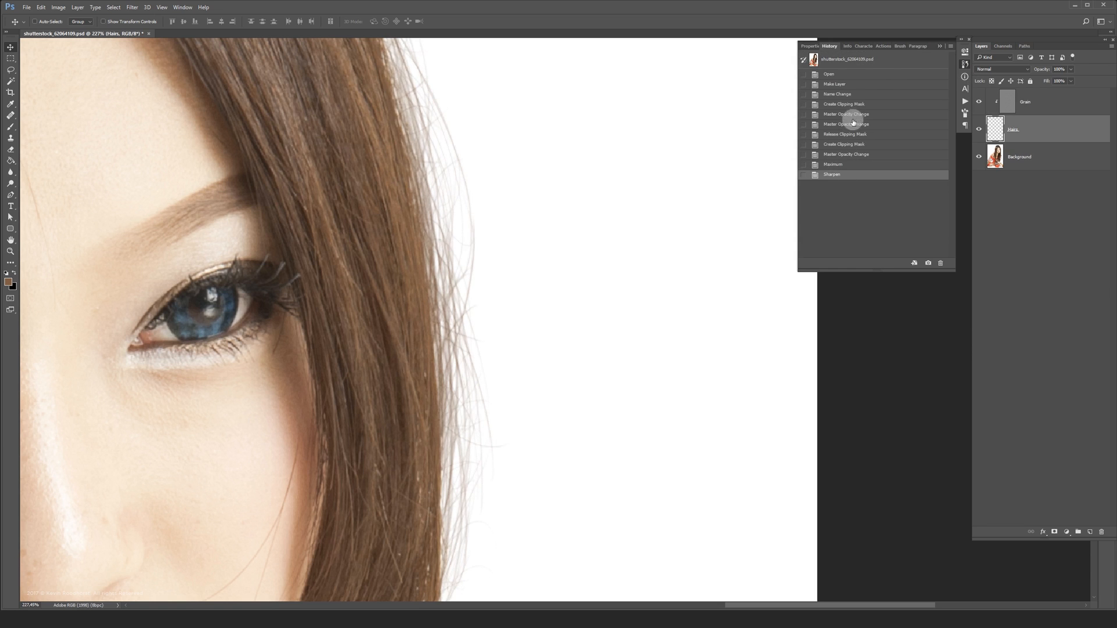
click(835, 171)
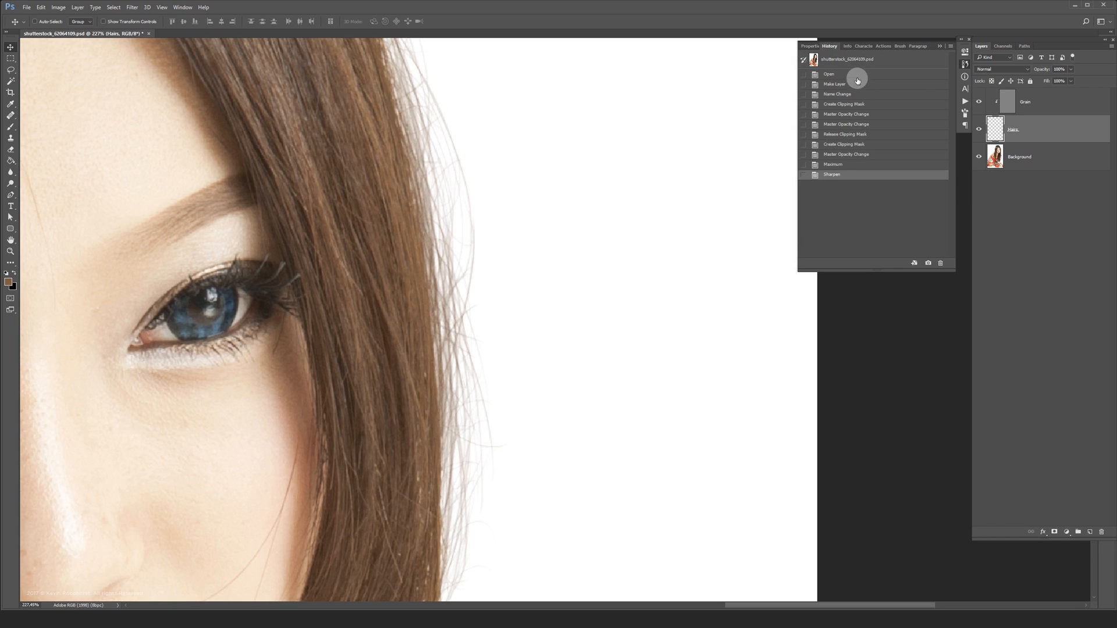
click(834, 174)
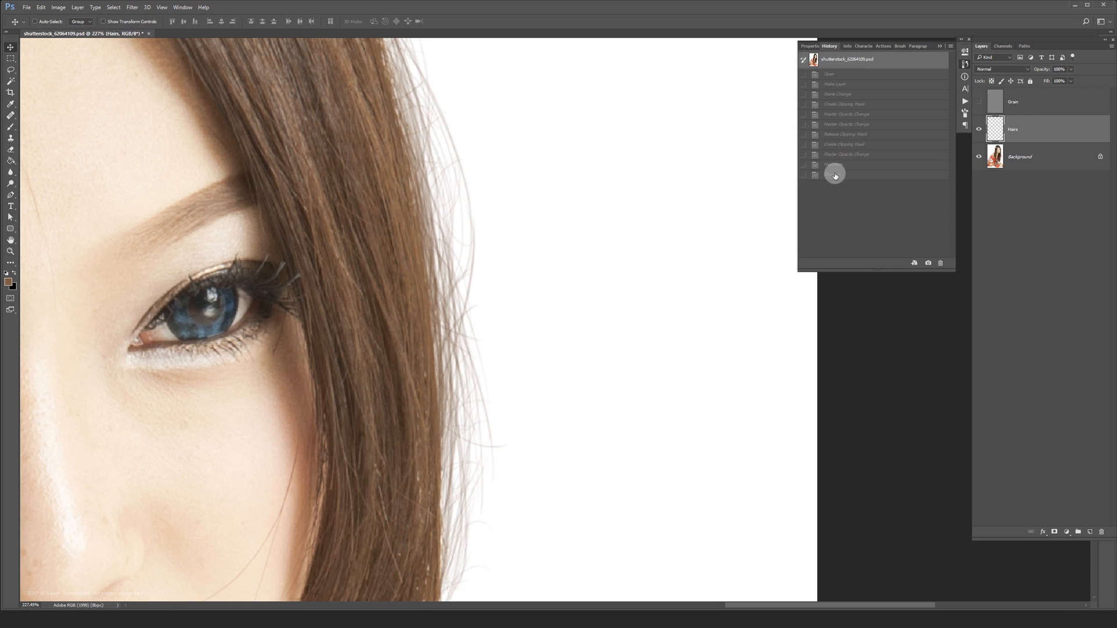
click(834, 175)
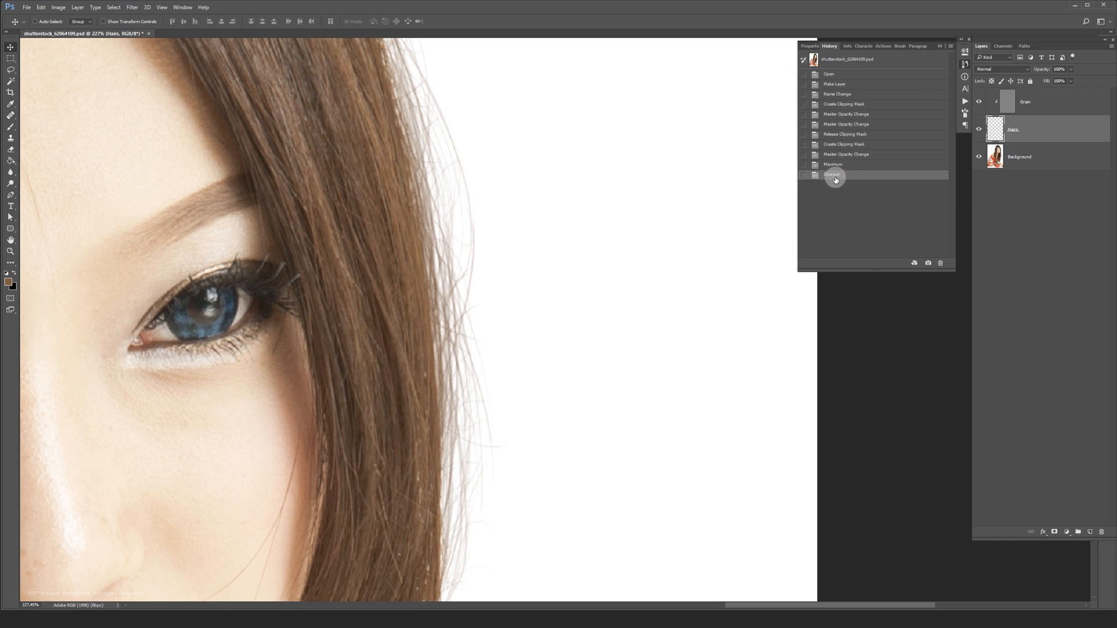